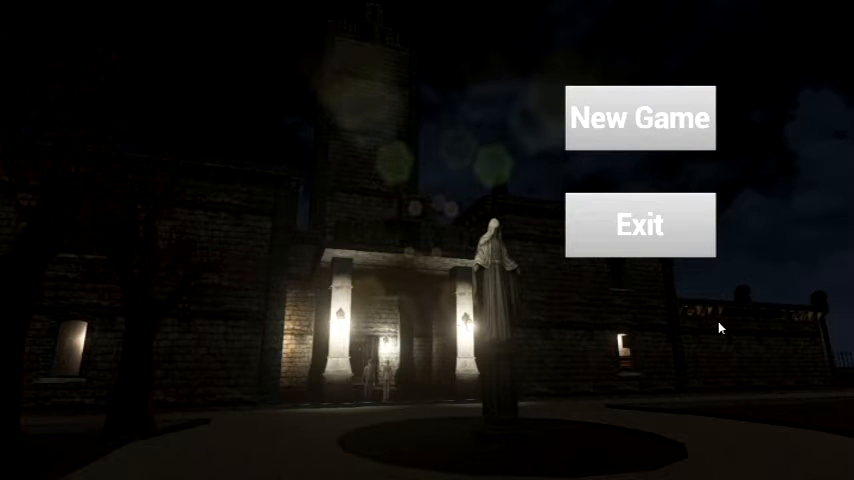
{"action": "mouse_move", "coordinate": [707, 326]}
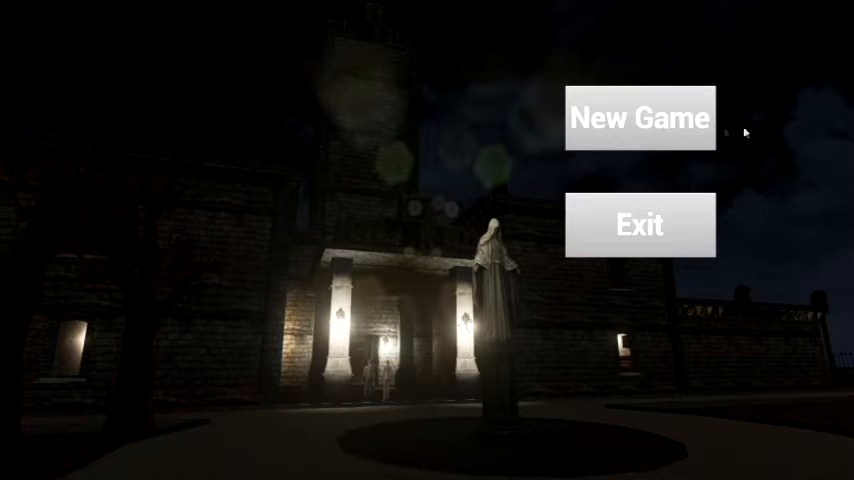
{"action": "mouse_move", "coordinate": [550, 348]}
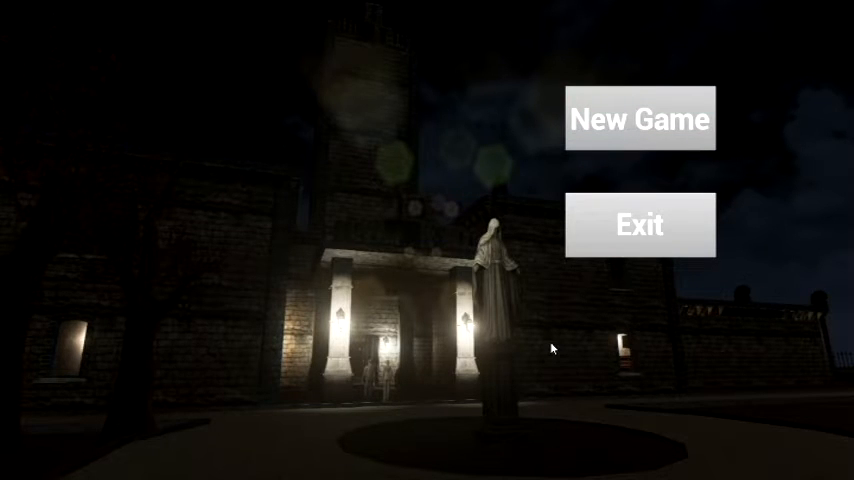
Start a new game, bringing the pumpkin-headed ghost into the castle courtyard
{"action": "left_click", "coordinate": [639, 119]}
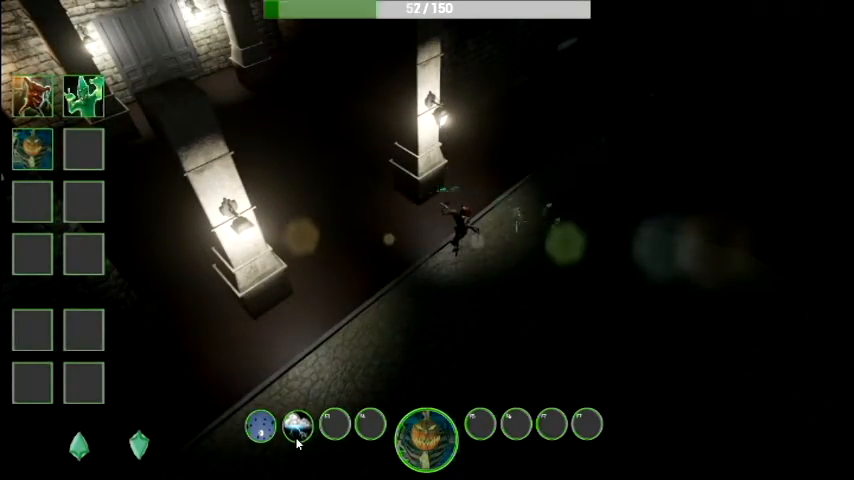
{"action": "left_click", "coordinate": [296, 425]}
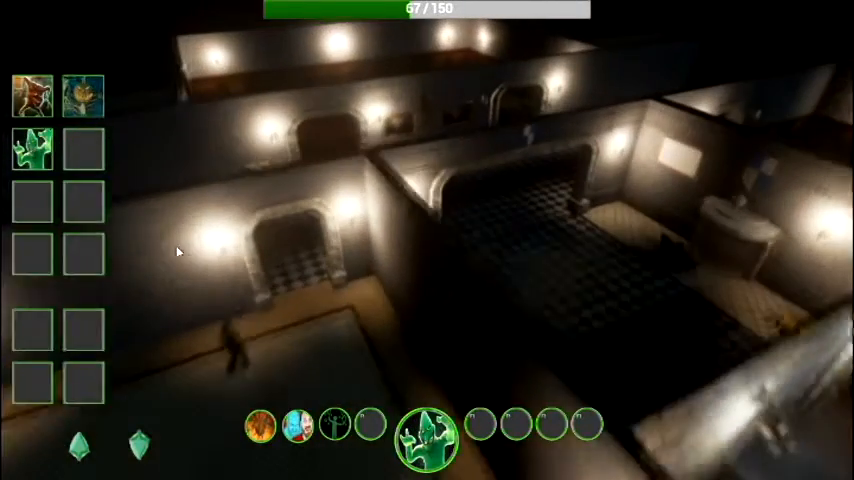
Pause the level to bring up the Continue/Restart/Exit menu
{"action": "key", "text": "Escape"}
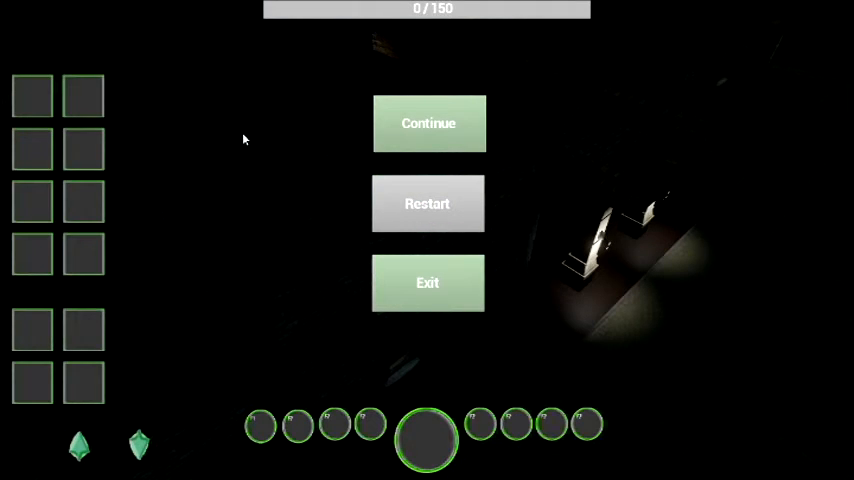
Choose Continue to resume play with the pumpkin-headed ghost active
{"action": "left_click", "coordinate": [428, 123]}
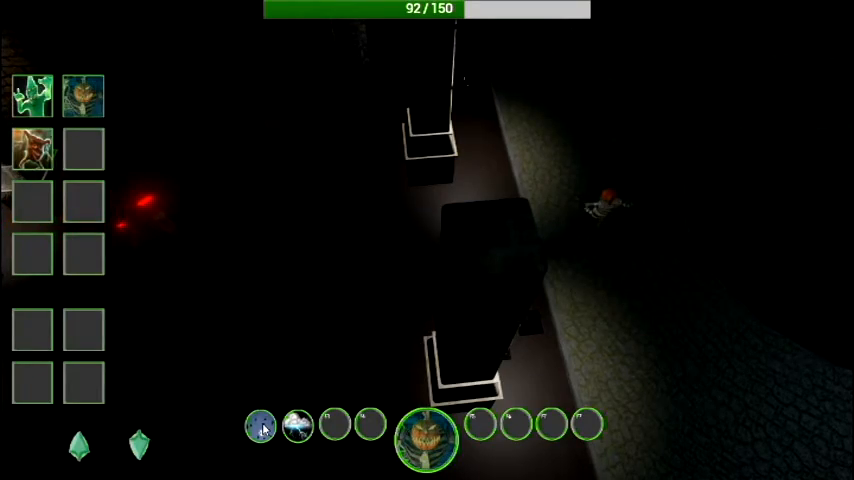
Use one of the pumpkin ghost's scare powers from the bottom bar
{"action": "left_click", "coordinate": [260, 425]}
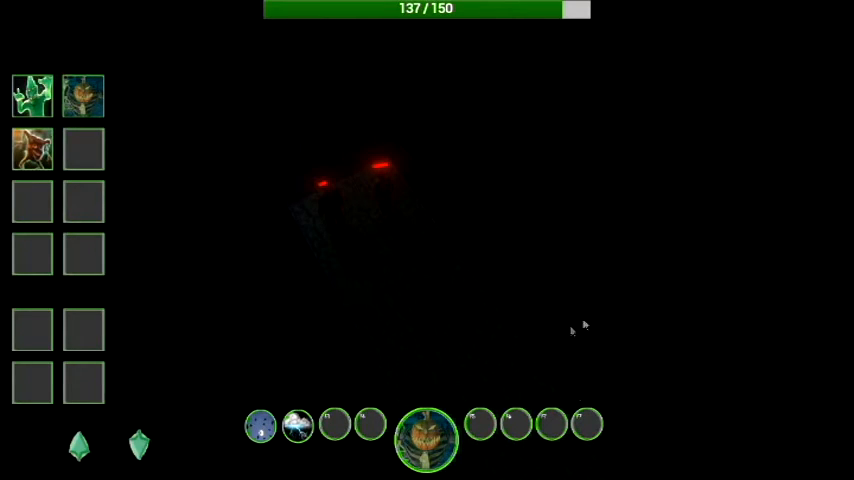
{"action": "mouse_move", "coordinate": [320, 249]}
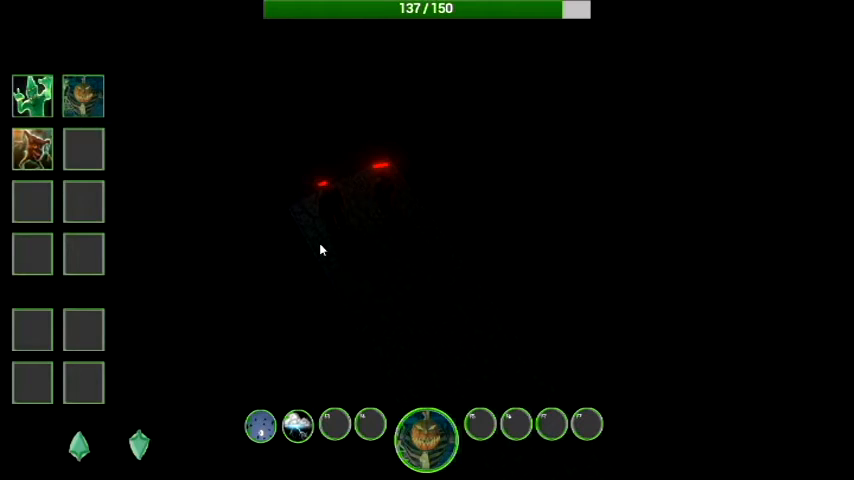